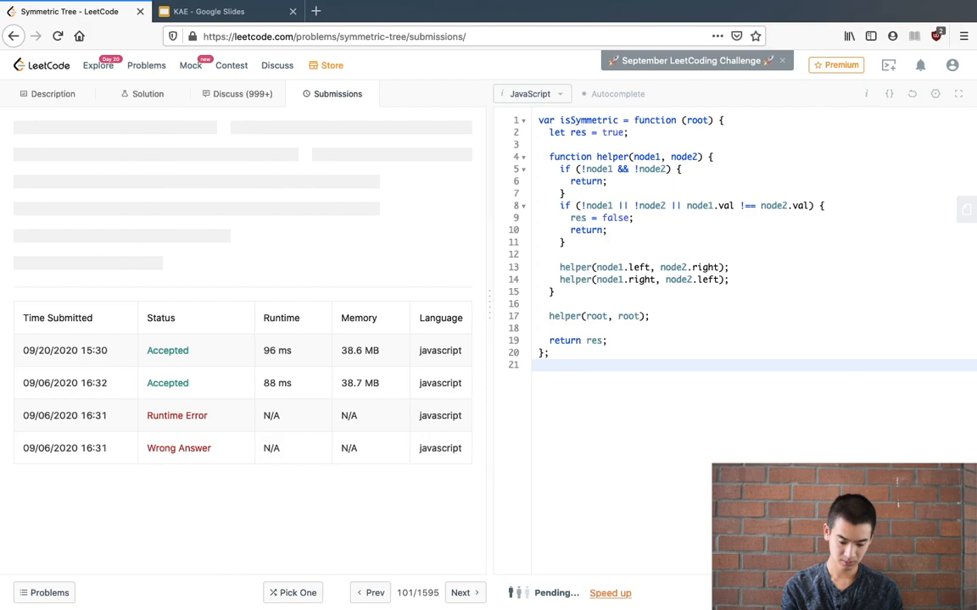
Present the Symmetric Tree Complexity Analysis slide showing O(N) time and O(N) space
left_click(227, 10)
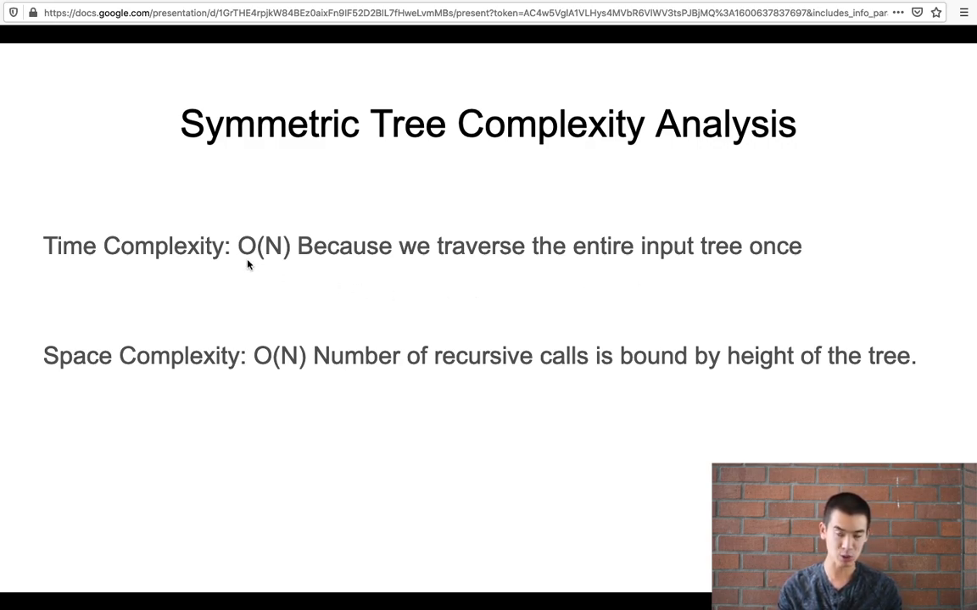